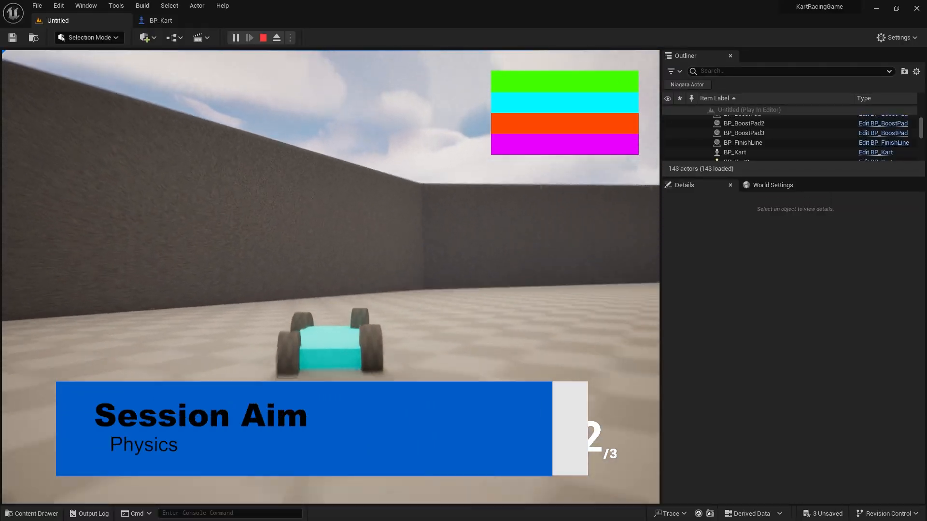
- Stop the test drive and bring up BP_Kart in the Blueprint editor
left_click(263, 38)
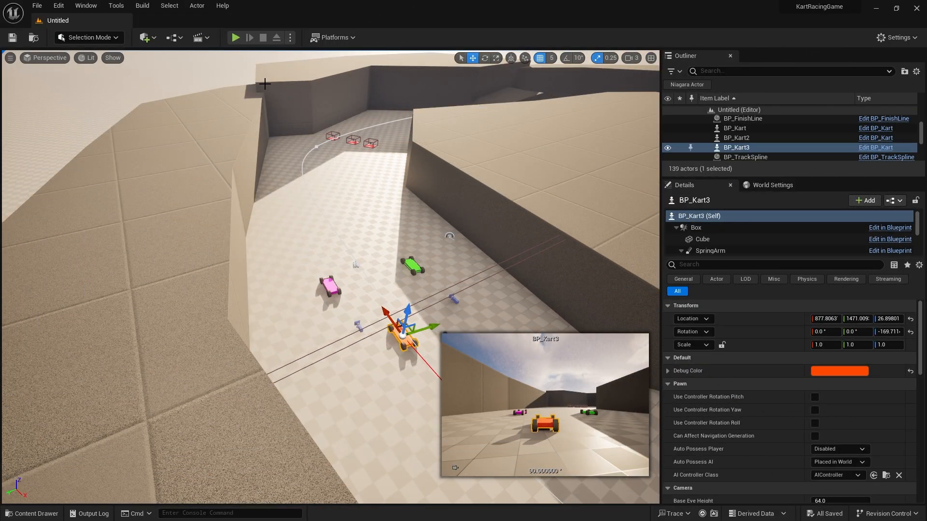
left_click(235, 37)
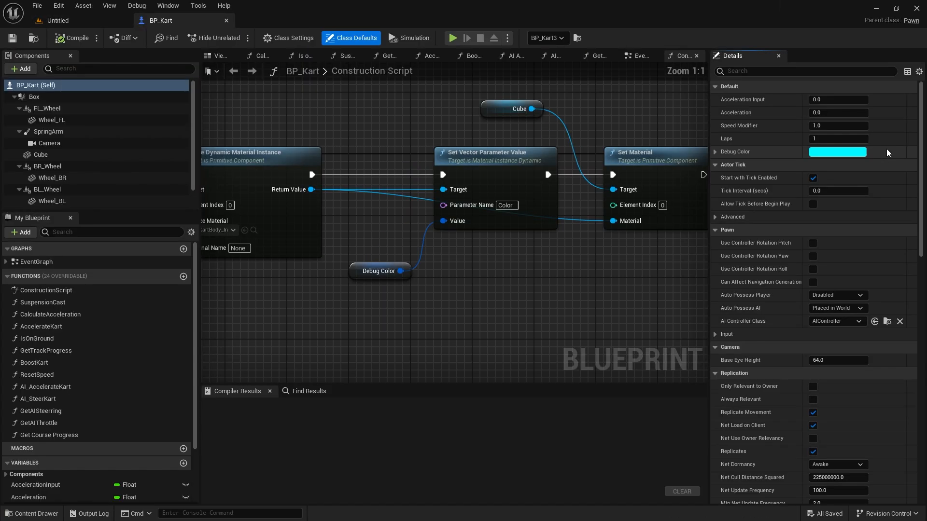
- Show the kart in the Blueprint viewport and select the SpringArm component
left_click(217, 56)
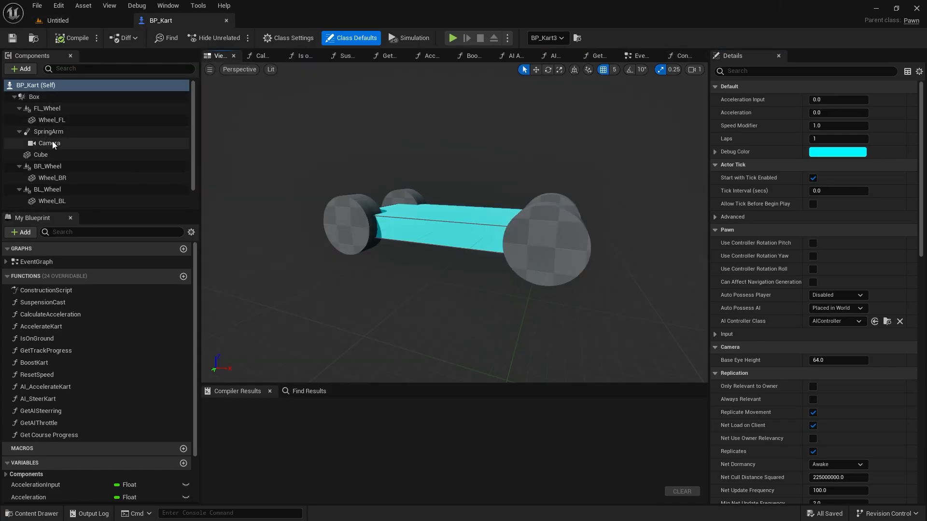
left_click(48, 131)
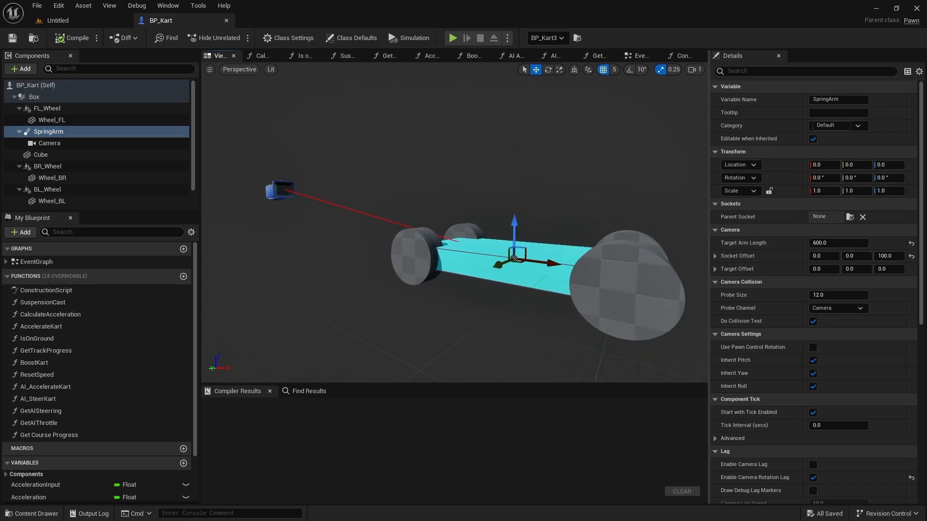
mouse_move(813, 321)
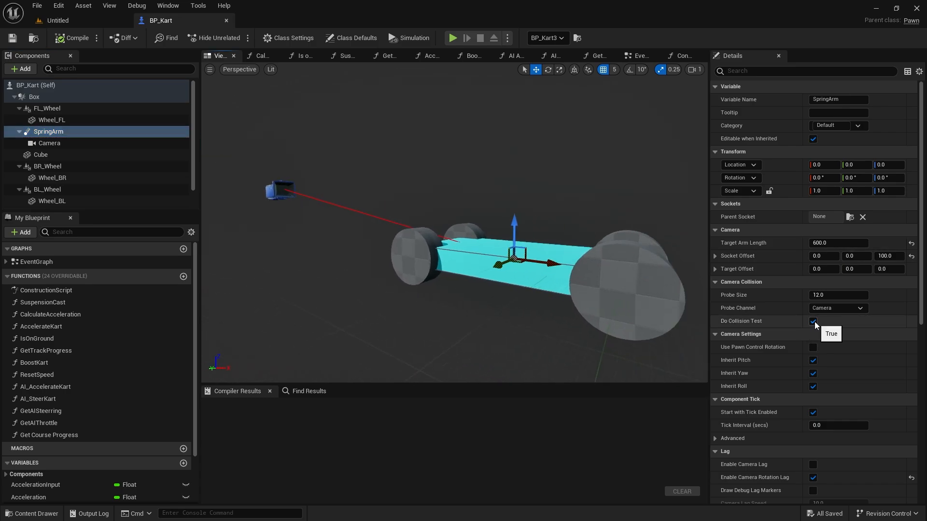
mouse_move(751, 321)
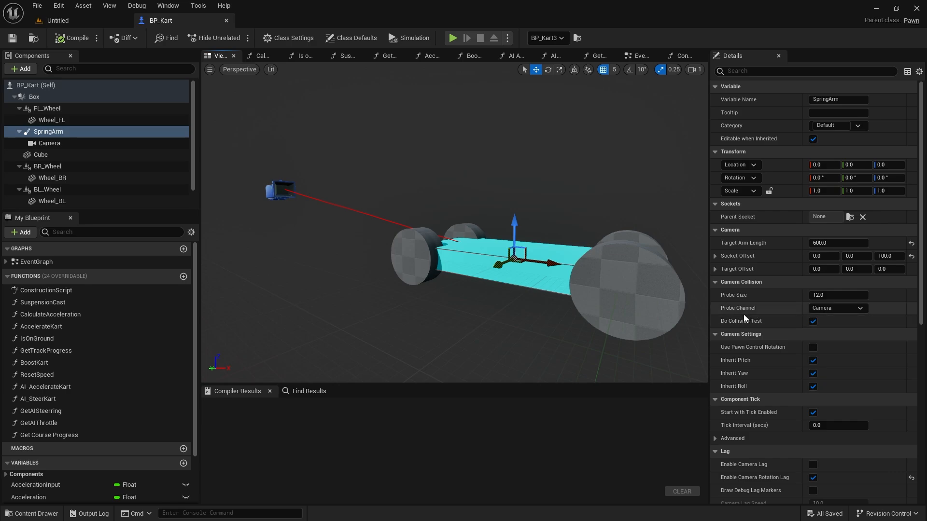
mouse_move(846, 318)
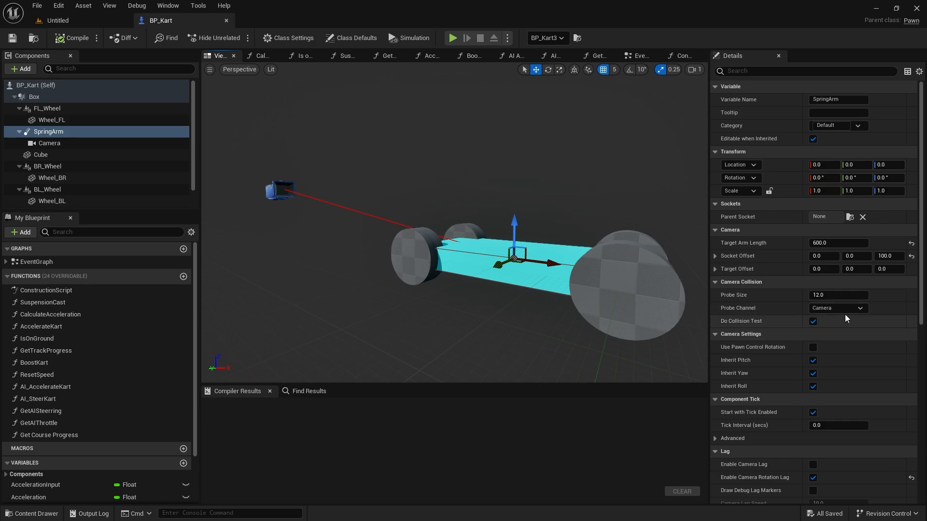
mouse_move(788, 312)
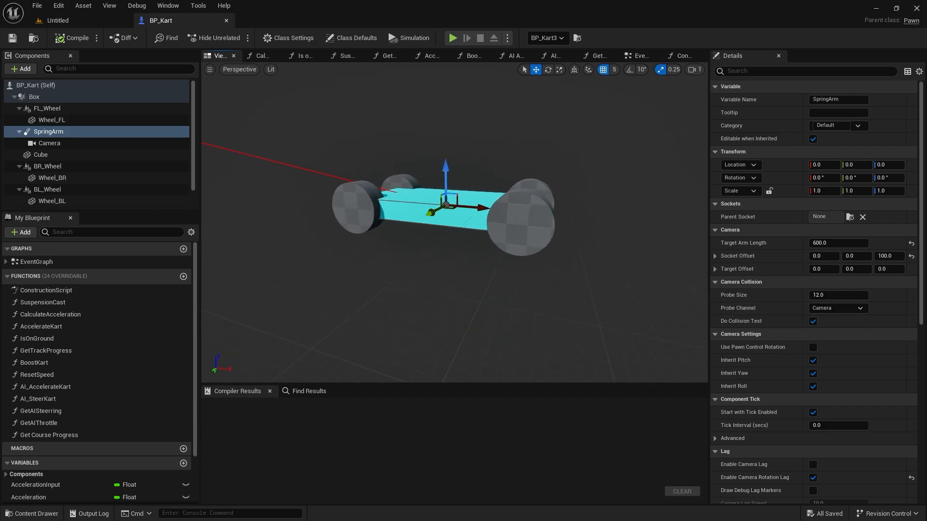
- Set the Cube and wheel components' Camera collision response to Overlap and compile
left_click(40, 155)
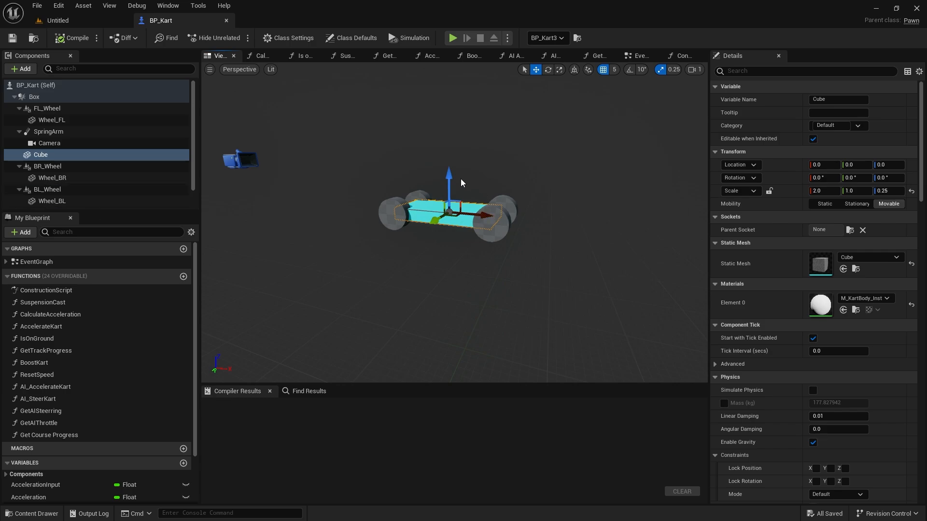
mouse_move(74, 182)
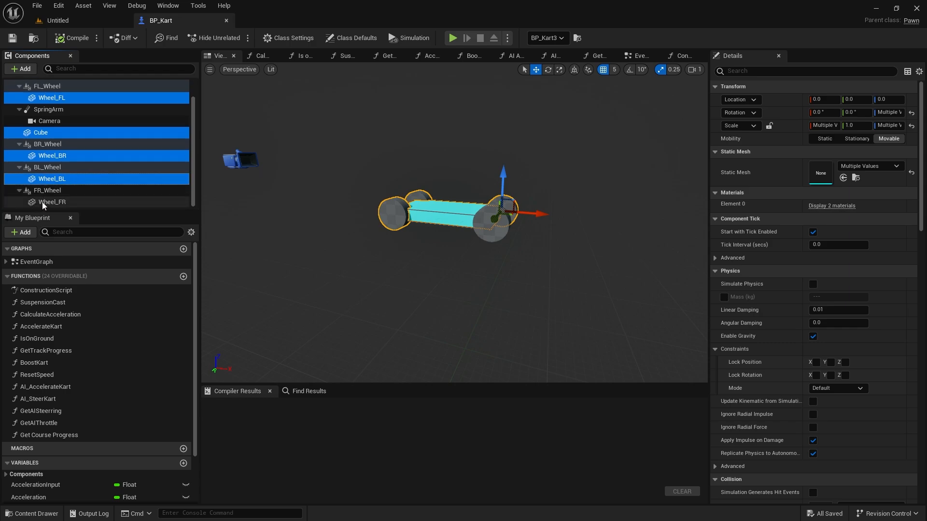
left_click(52, 202)
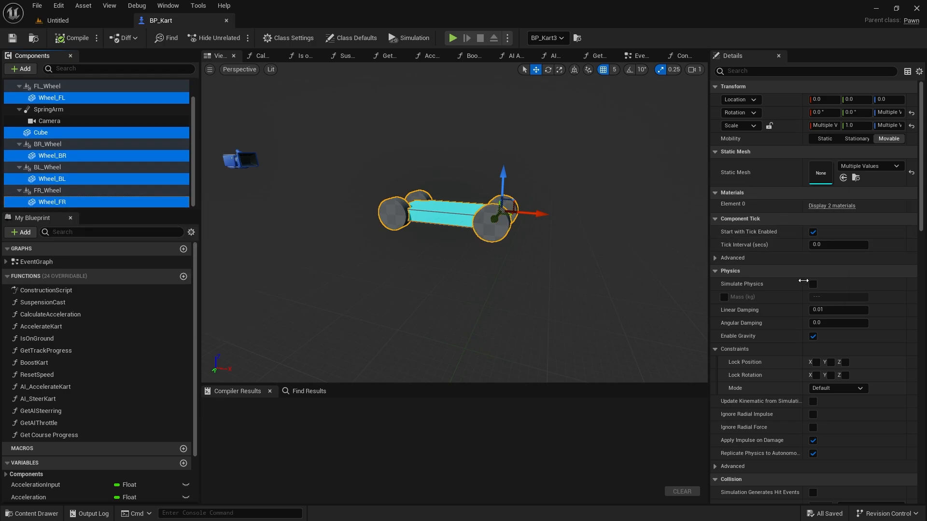
scroll("down", 3)
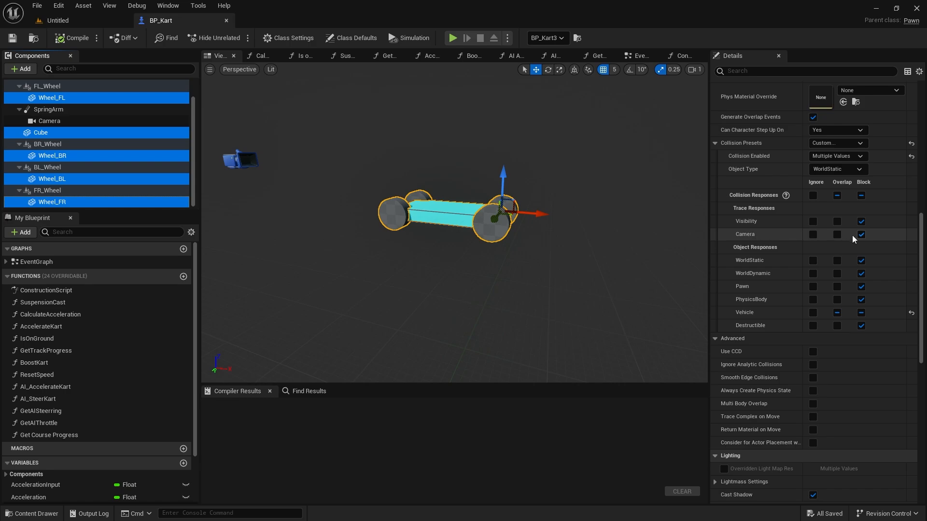
left_click(836, 234)
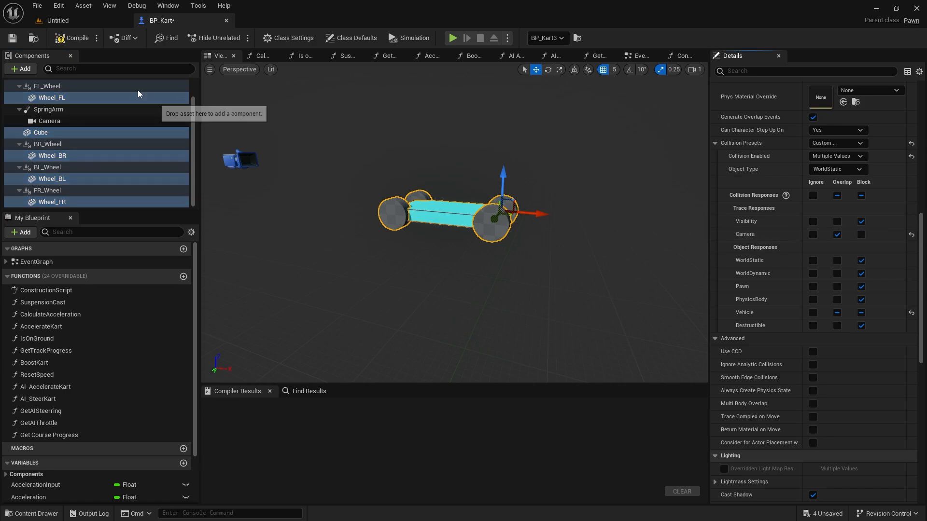
left_click(76, 38)
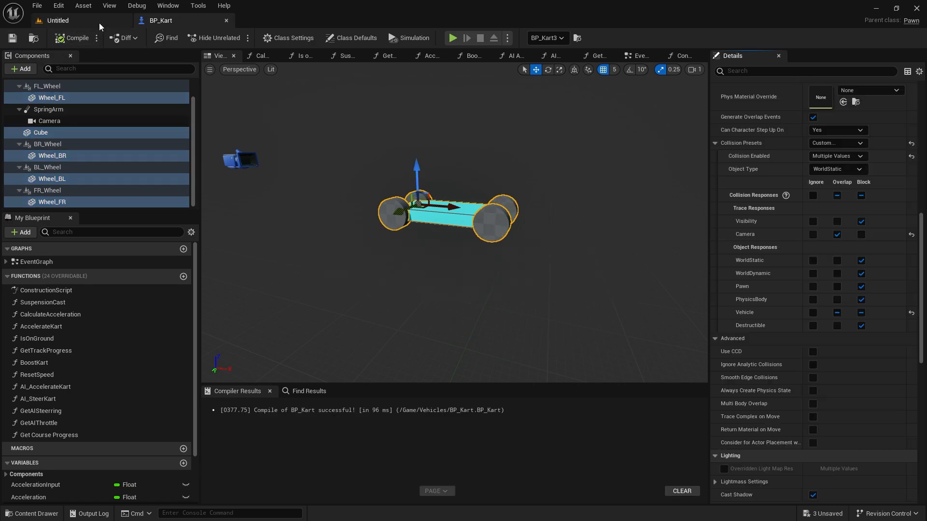
- Run a quick Play-in-Editor test drive, stop it and return to BP_Kart
left_click(452, 38)
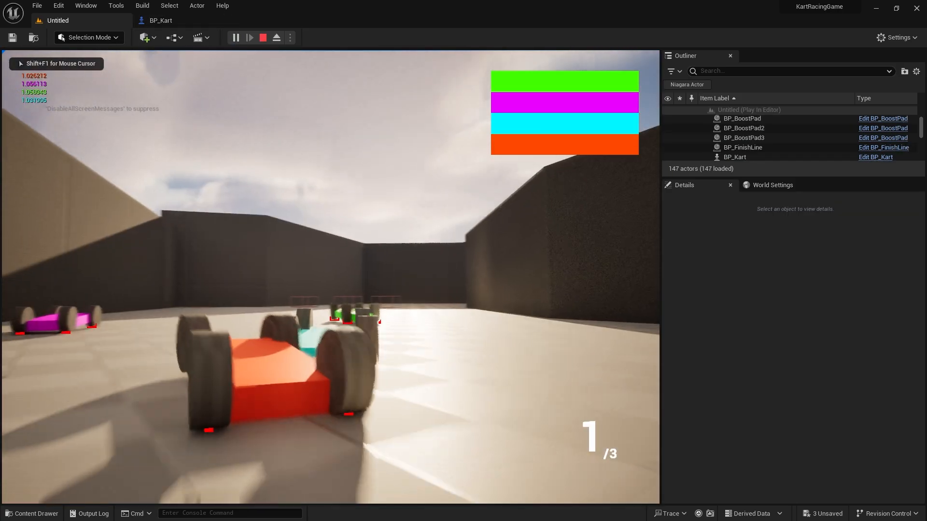
left_click(263, 38)
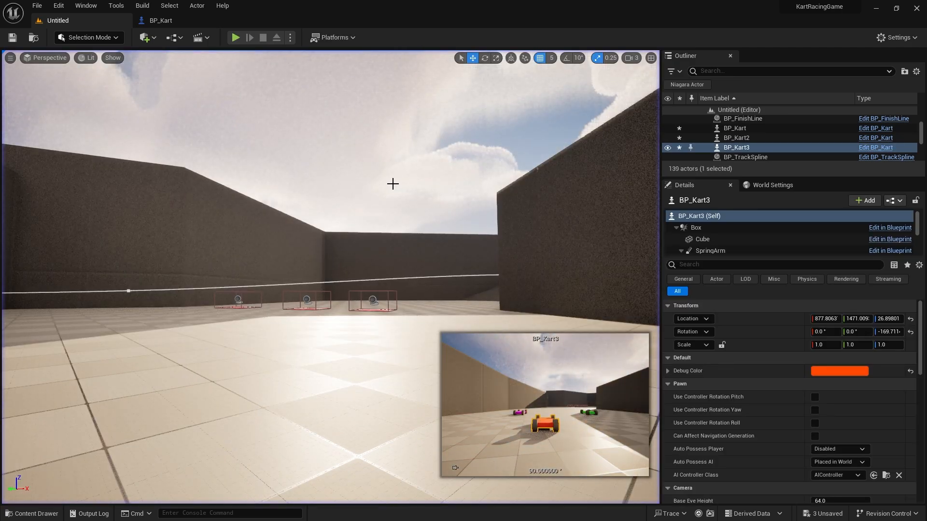
left_click(32, 512)
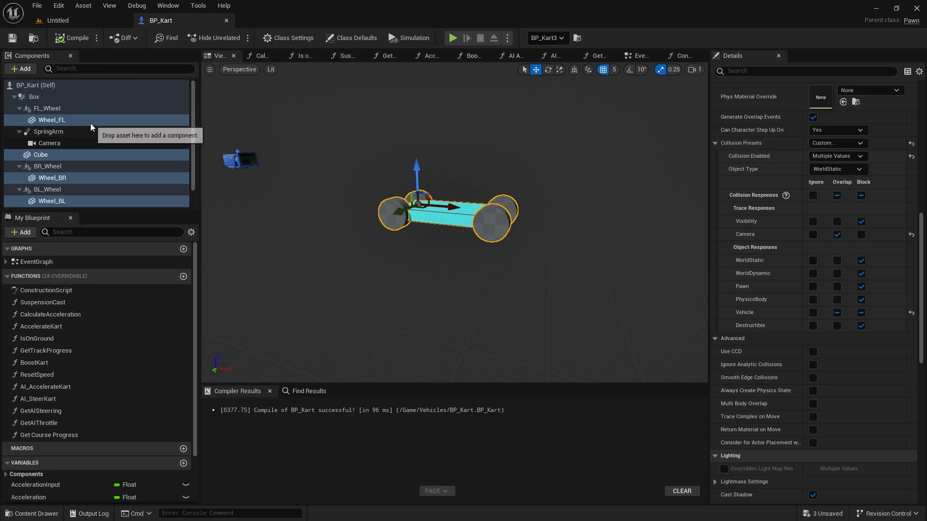
- Set the Box root component's Camera collision response to Overlap
left_click(34, 96)
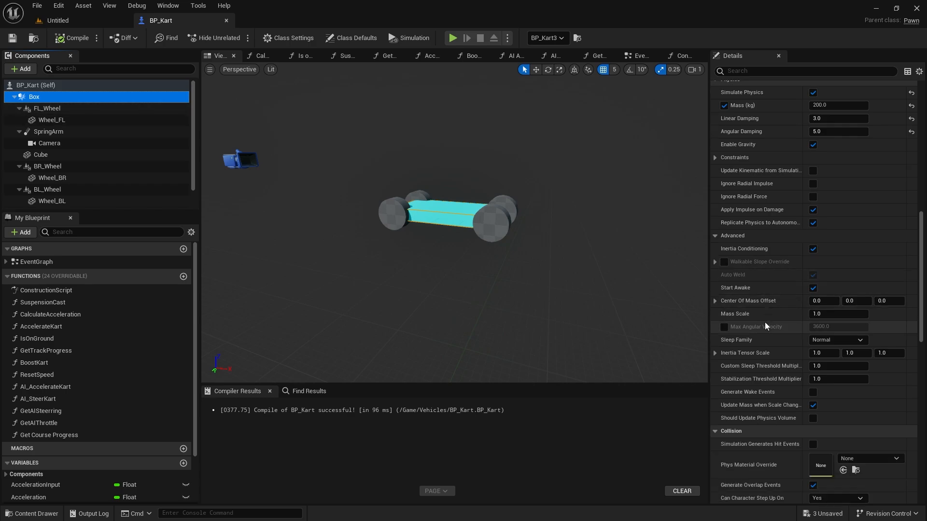
scroll("down", 3)
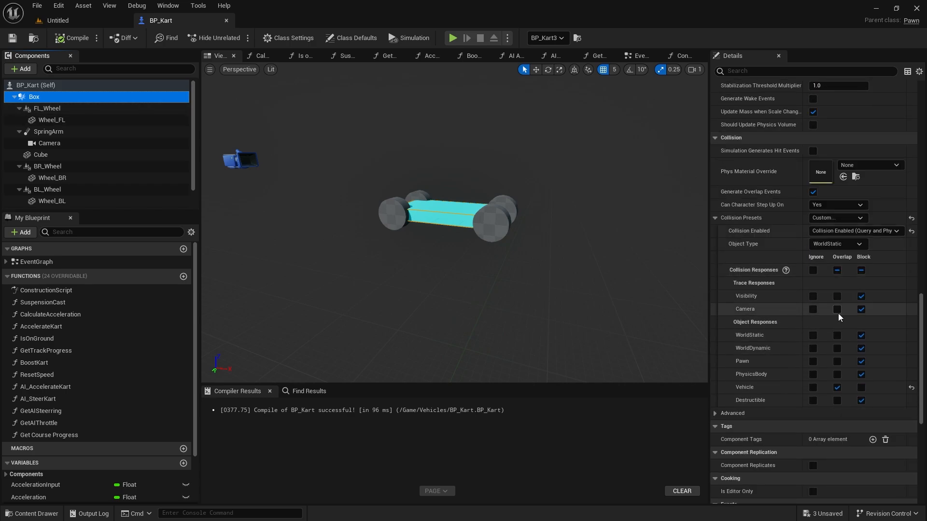
left_click(836, 309)
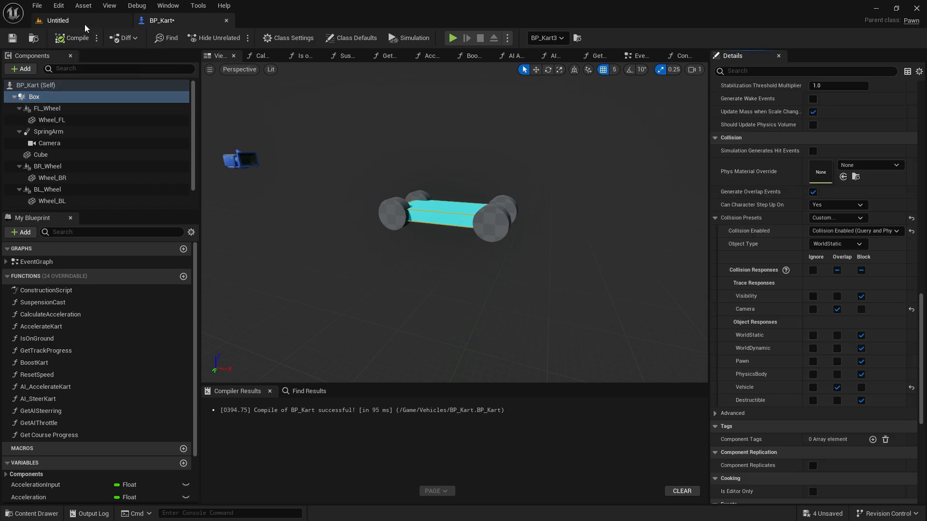
- Return to the level and launch a Play-in-Editor test race around the track
left_click(453, 38)
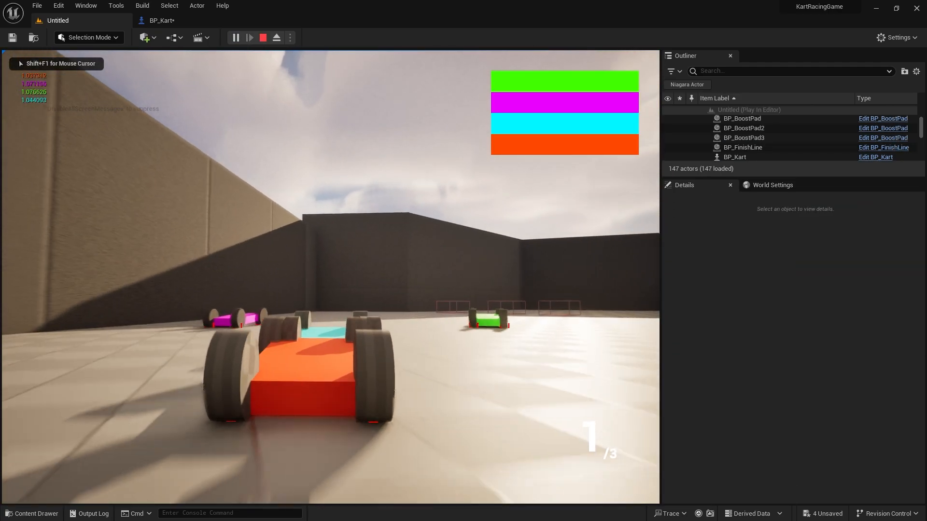
left_click(263, 38)
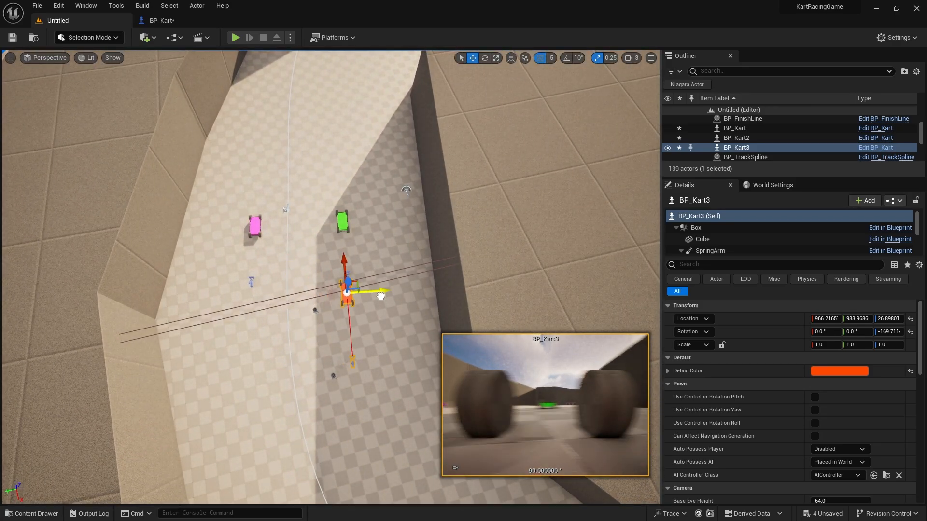
left_click(235, 37)
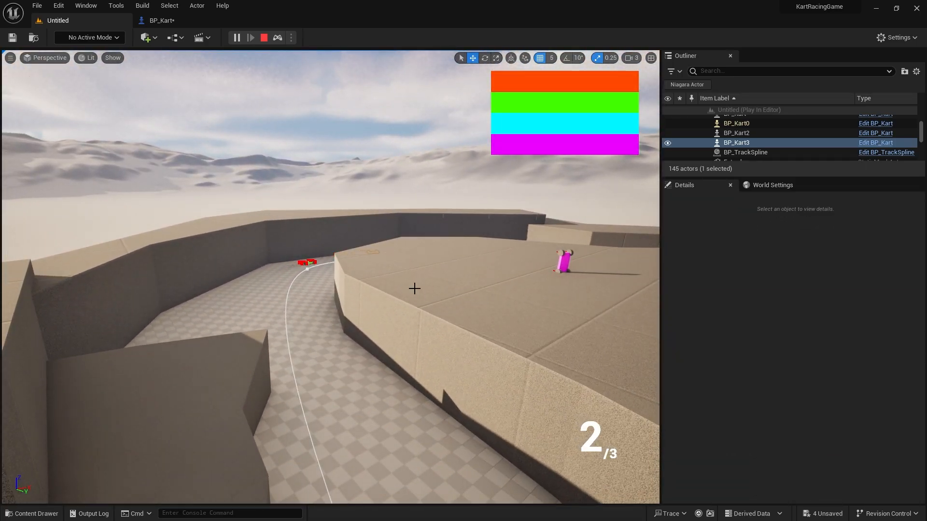
mouse_move(263, 38)
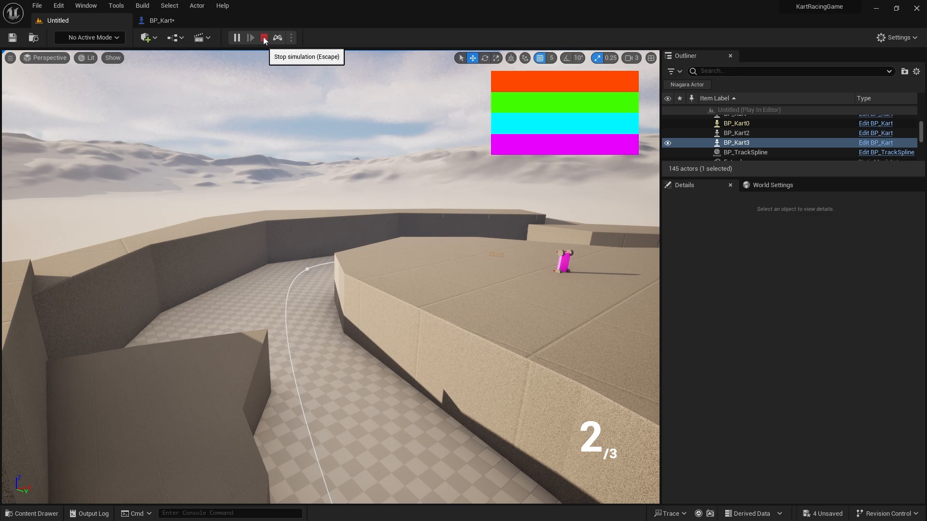
- Stop the race and inspect BP_Kart's Event Graph suspension and AI accelerate/steer nodes
left_click(262, 38)
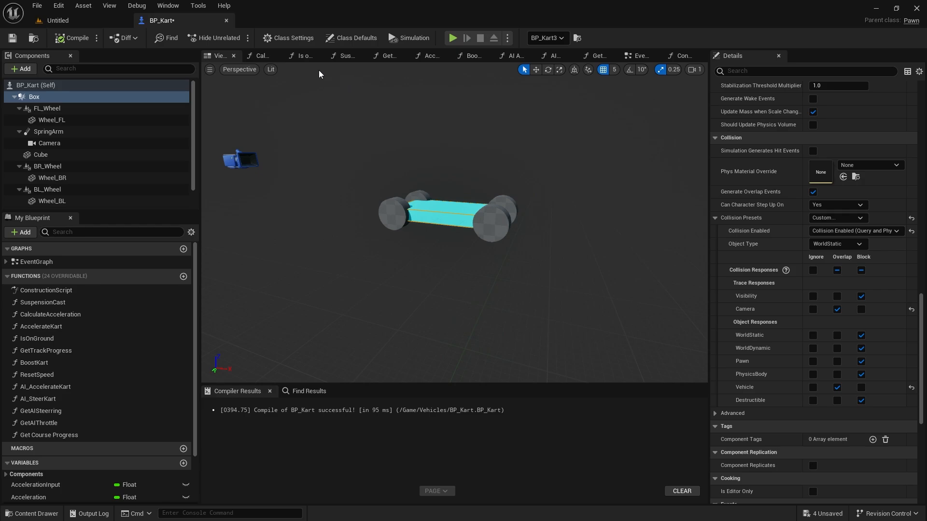
left_click(682, 56)
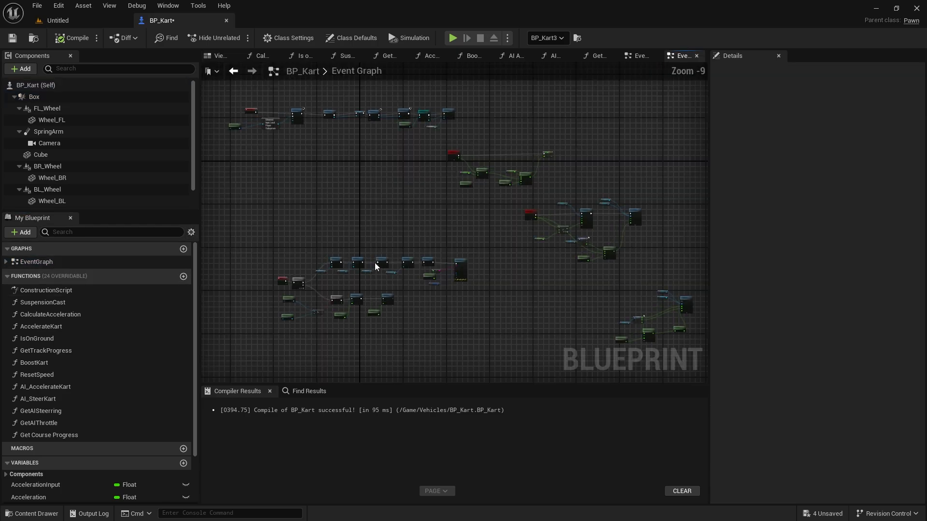
scroll("up", 3)
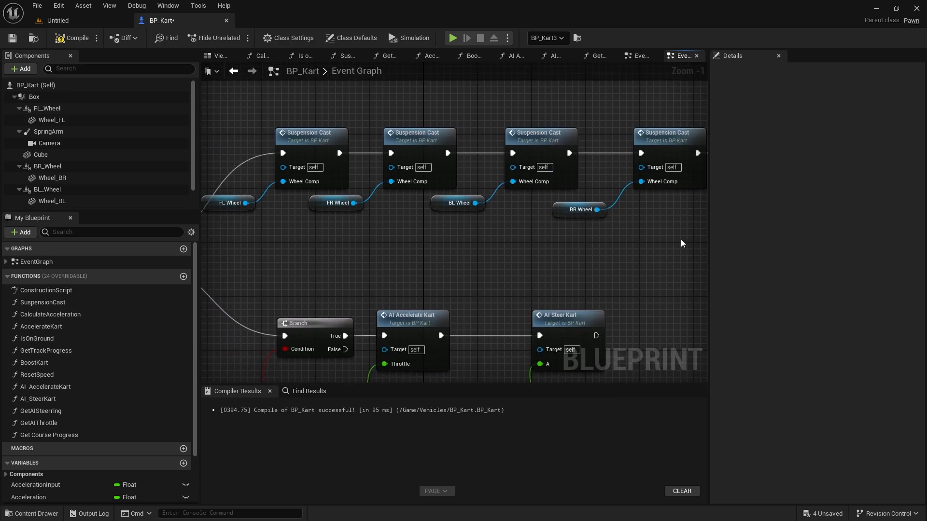
scroll("down", 3)
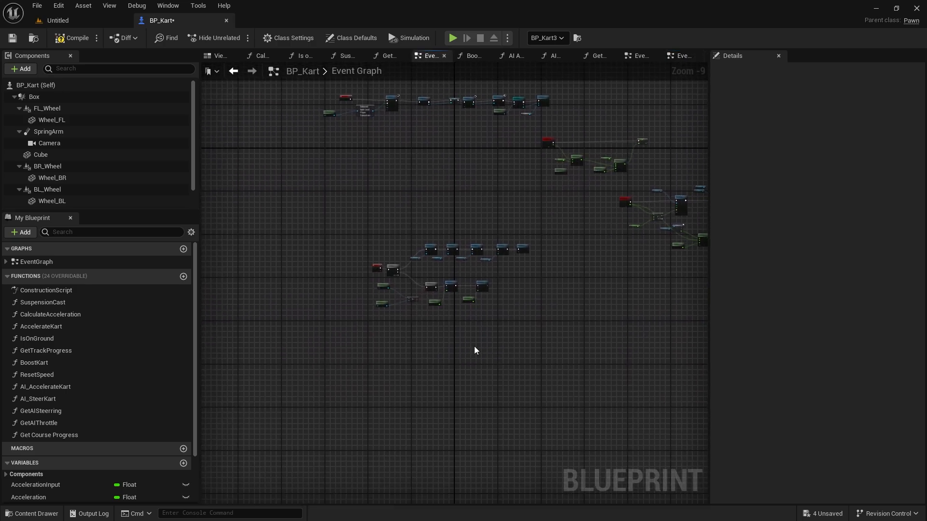
scroll("up", 3)
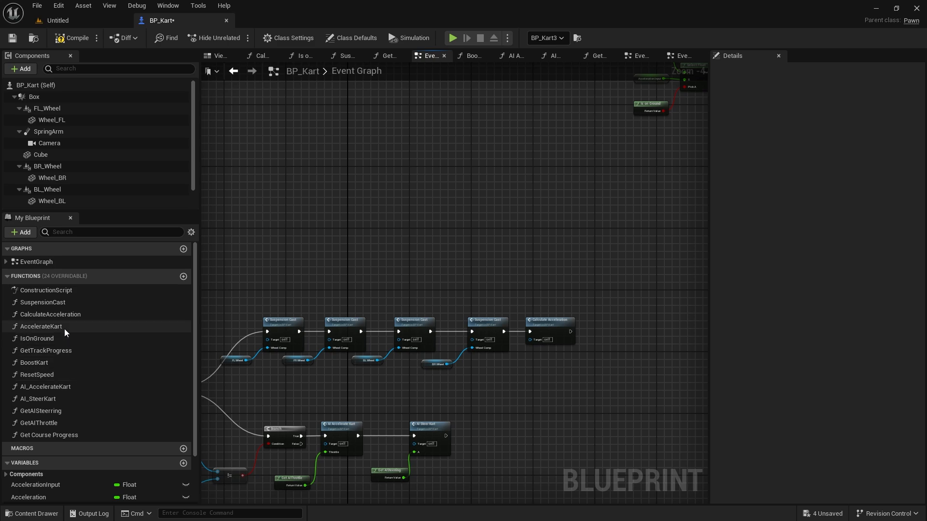
- Bring up the AccelerateKart function graph from My Blueprint
double_click(40, 327)
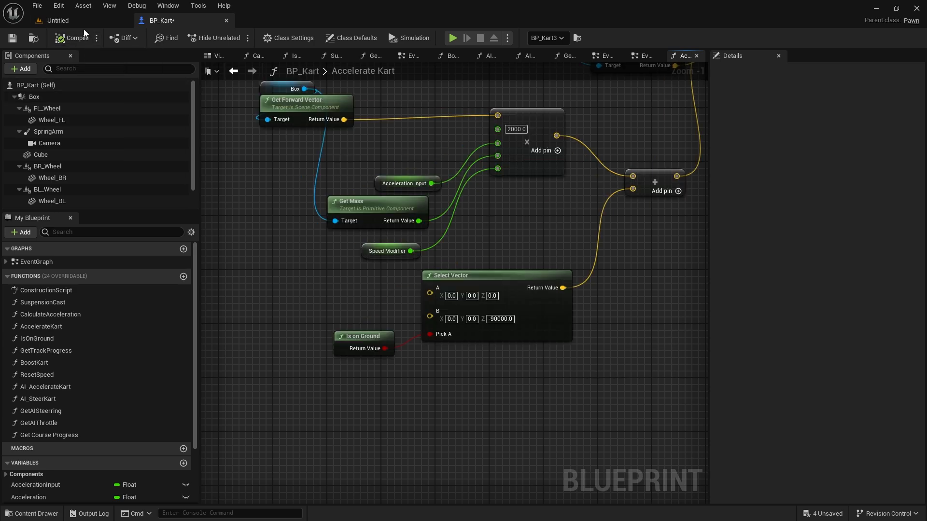
- Test-drive the kart in Play-in-Editor with the current downforce, then stop
left_click(452, 38)
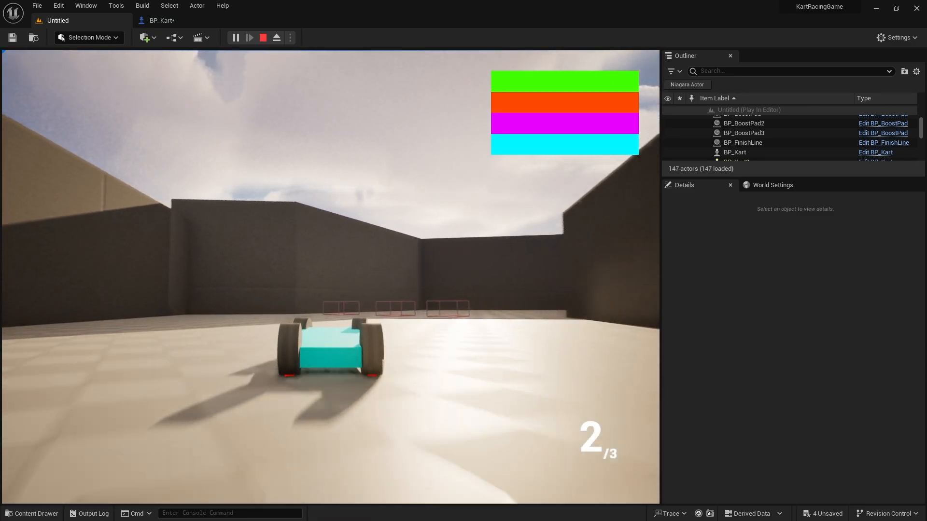
left_click(262, 38)
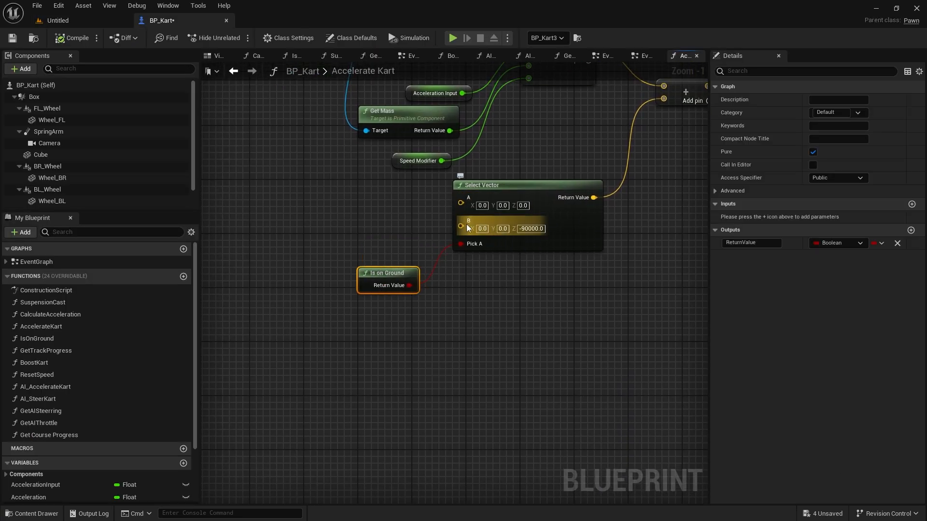
mouse_move(535, 227)
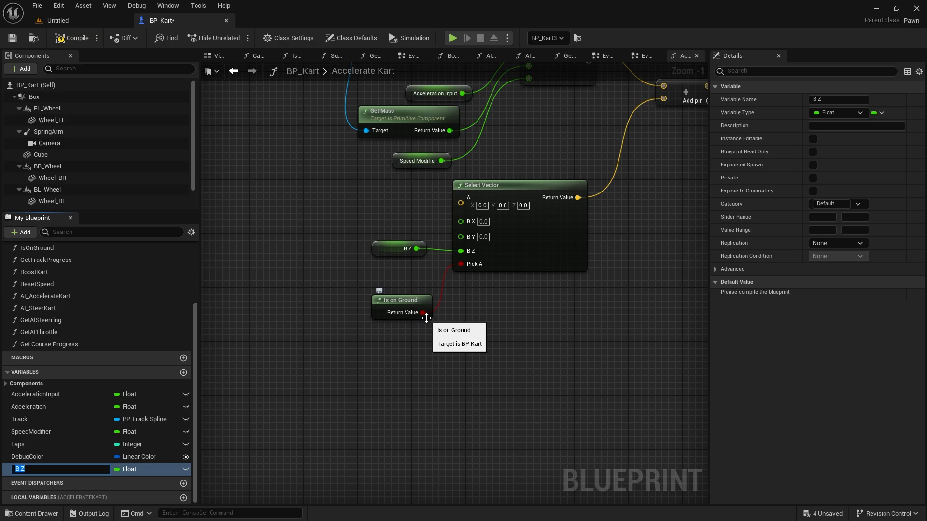
- Promote the Select Vector B Z to a DownForce variable and set its default to -60000
type("DownForce")
type("-90000")
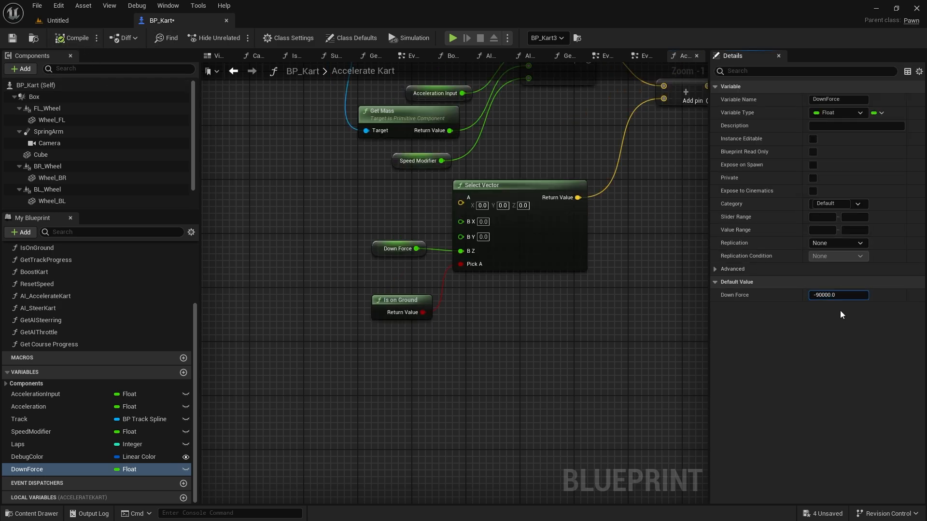
triple_click(837, 294)
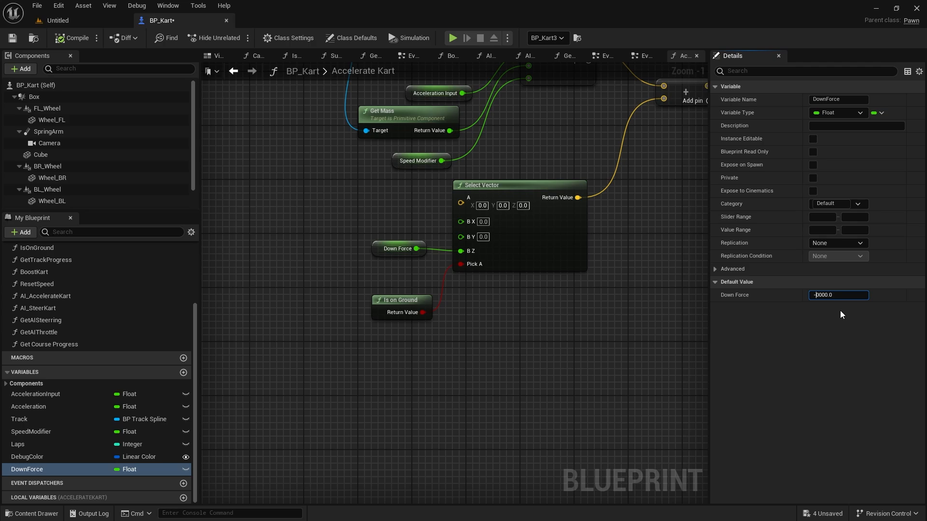
left_click(452, 38)
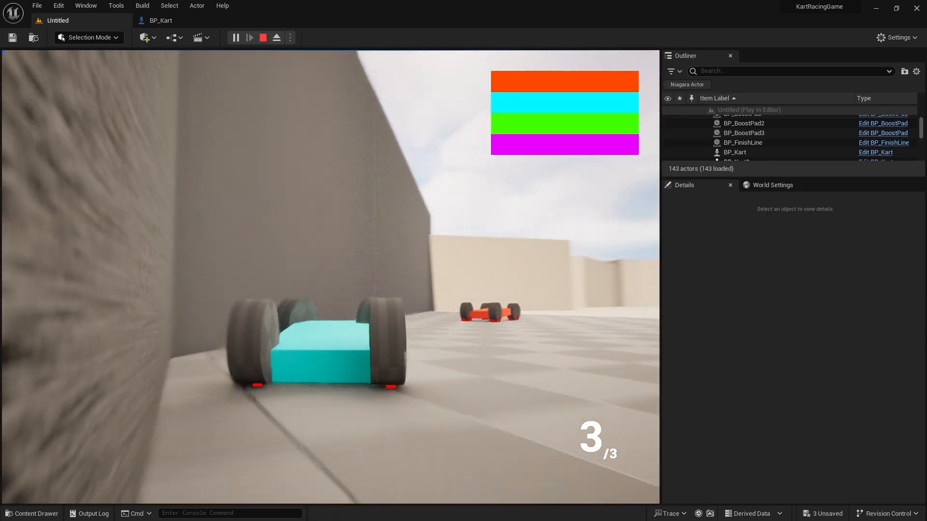
- Stop the -60000 DownForce test race and return to the BP_Kart tab
left_click(263, 38)
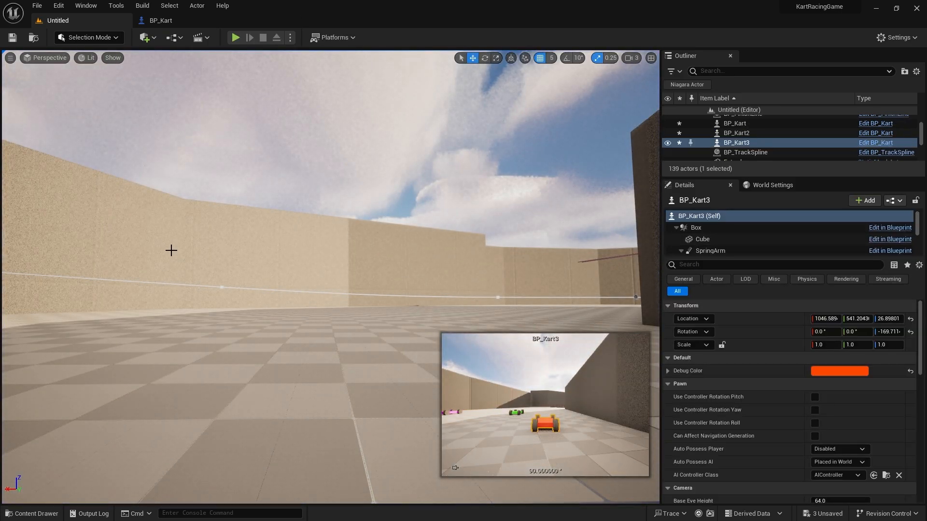
left_click(160, 20)
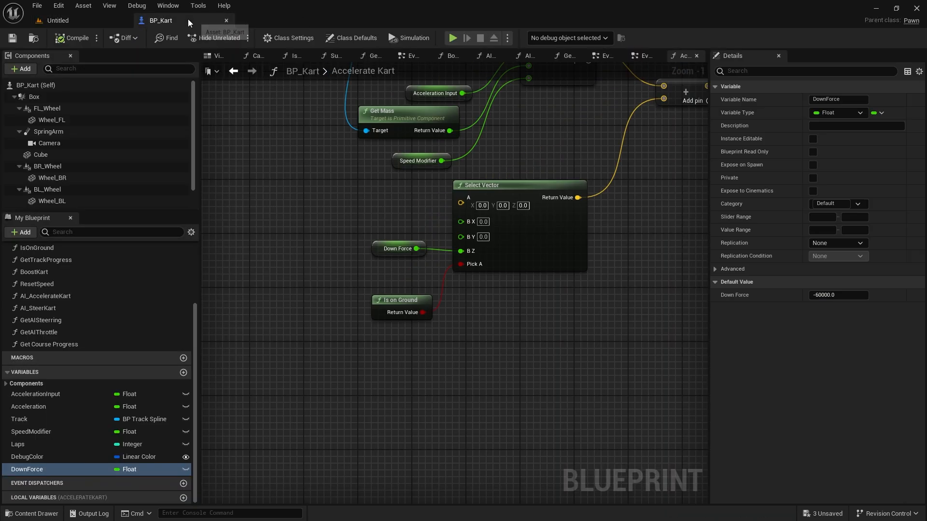
- Promote the IA_Steer torque constant 1000000 to a SteeringTorque variable
scroll("down", 3)
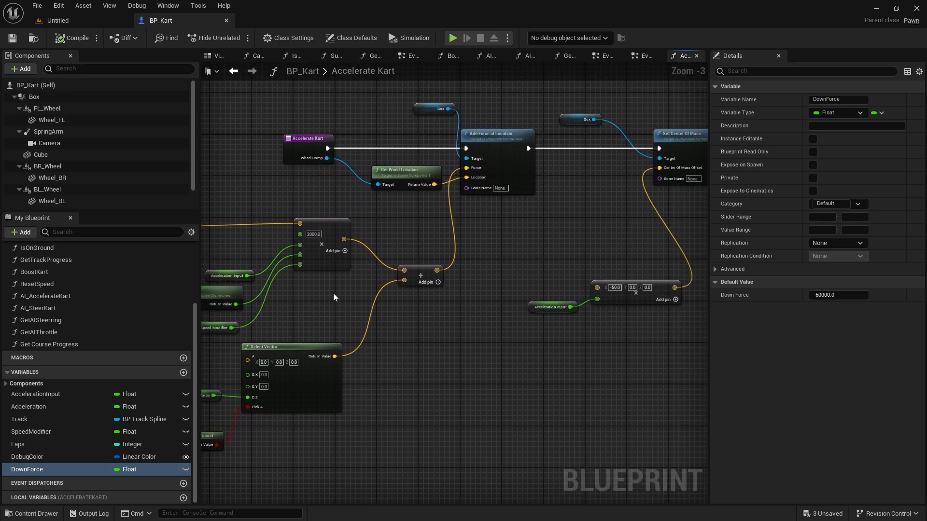
left_click(681, 56)
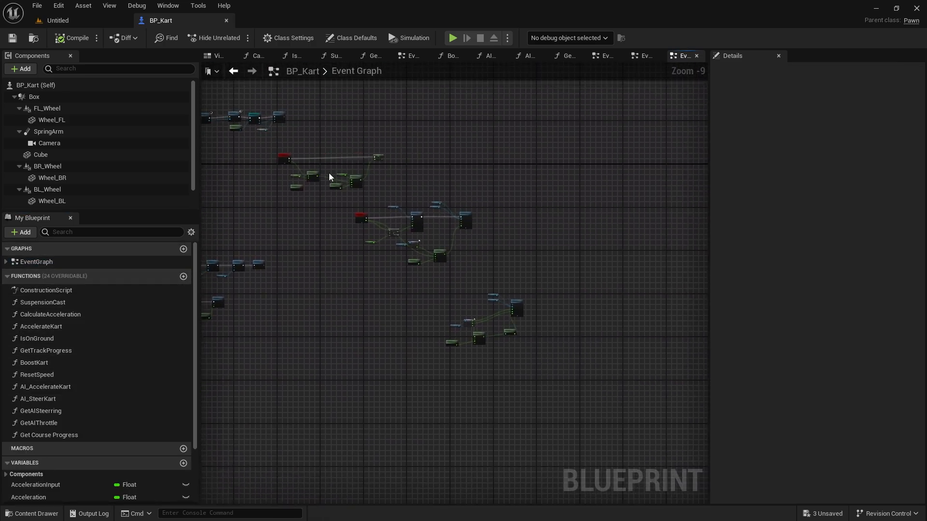
scroll("up", 3)
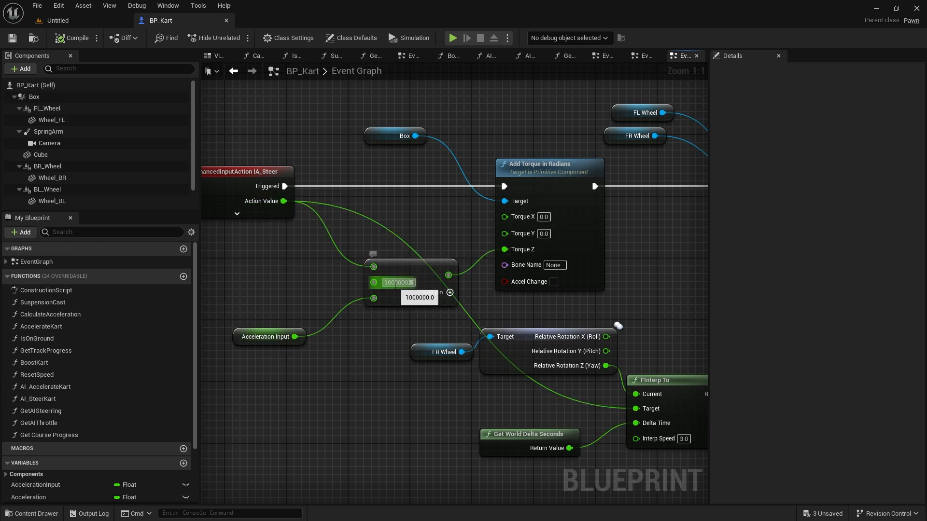
triple_click(398, 282)
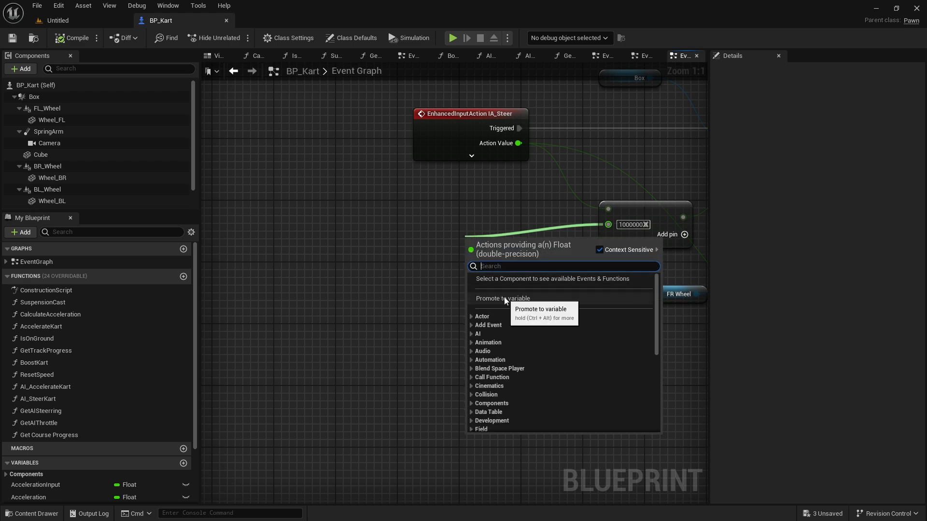
left_click(502, 298)
type("SteeringTorque")
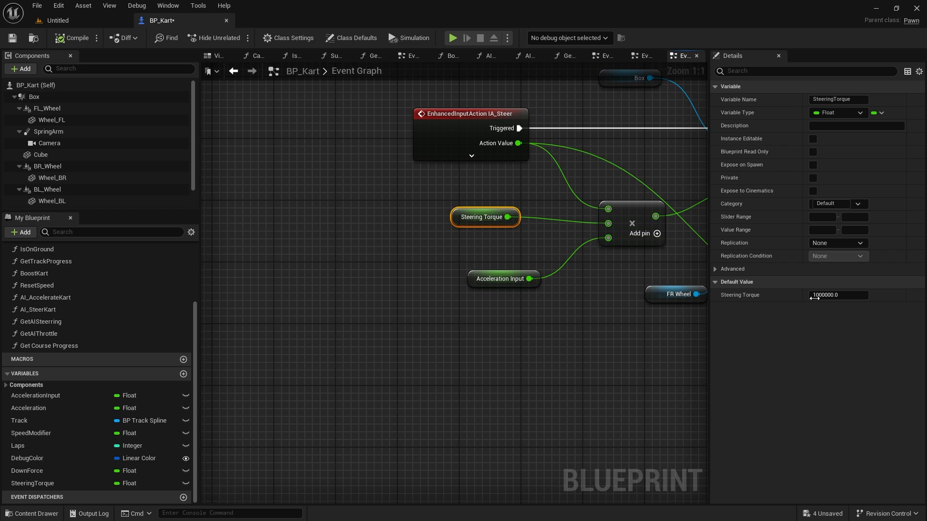
- Set SteeringTorque's default value to 2000000 and compile the kart blueprint
left_click(837, 295)
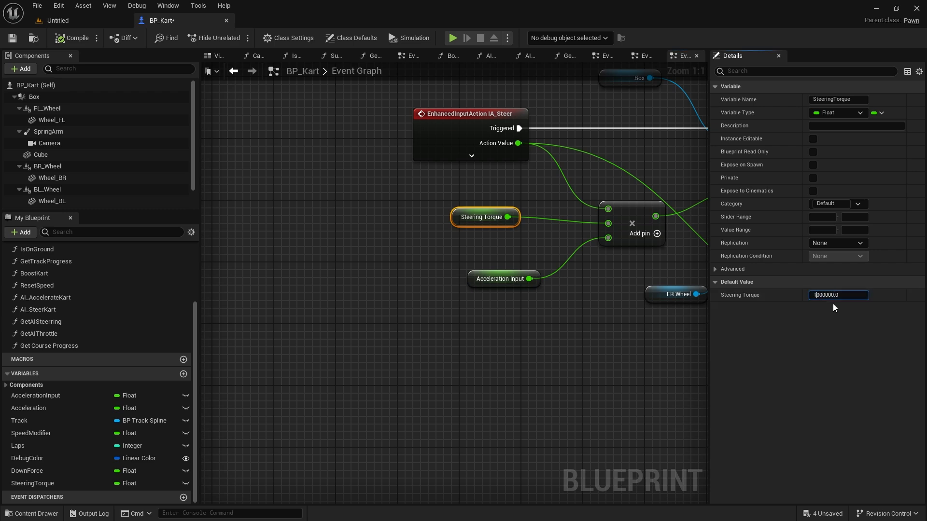
left_click(57, 21)
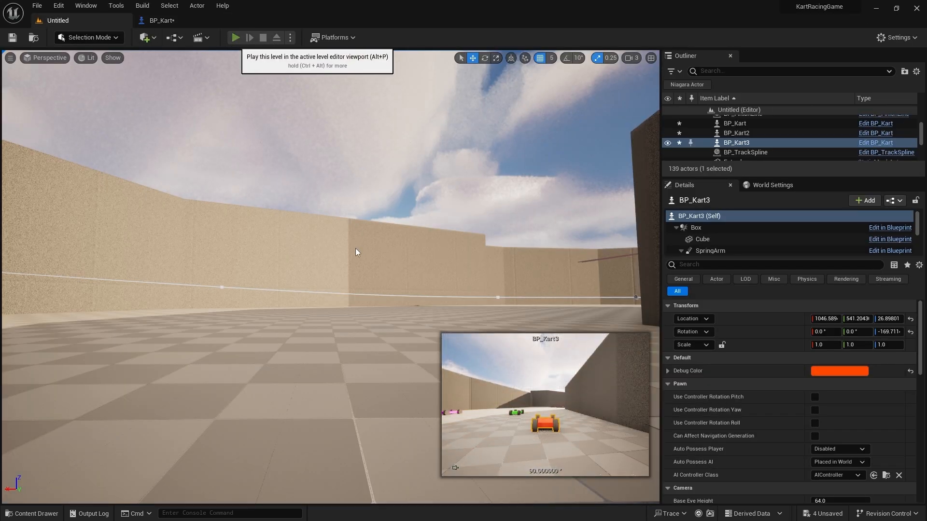
- Run a Play-in-Editor race to lap 3/3 with SteeringTorque 2000000, then stop it
left_click(235, 38)
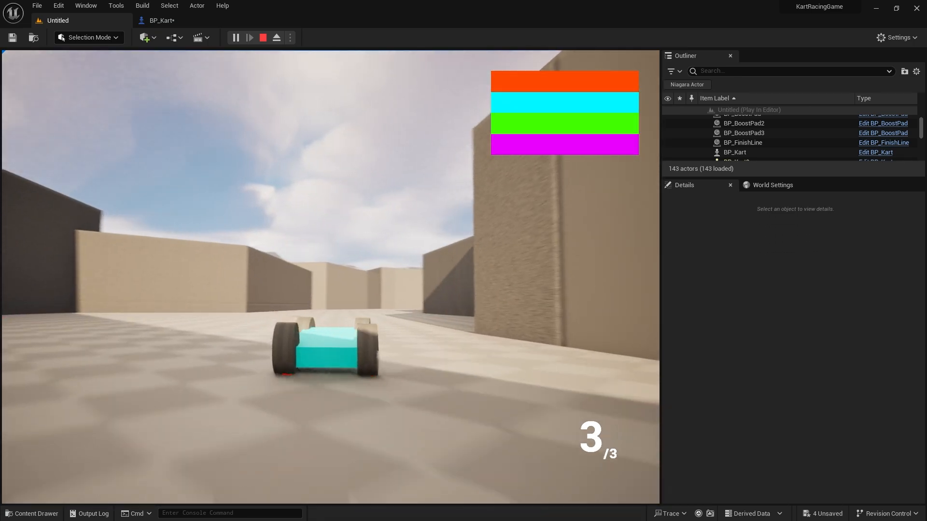
left_click(263, 38)
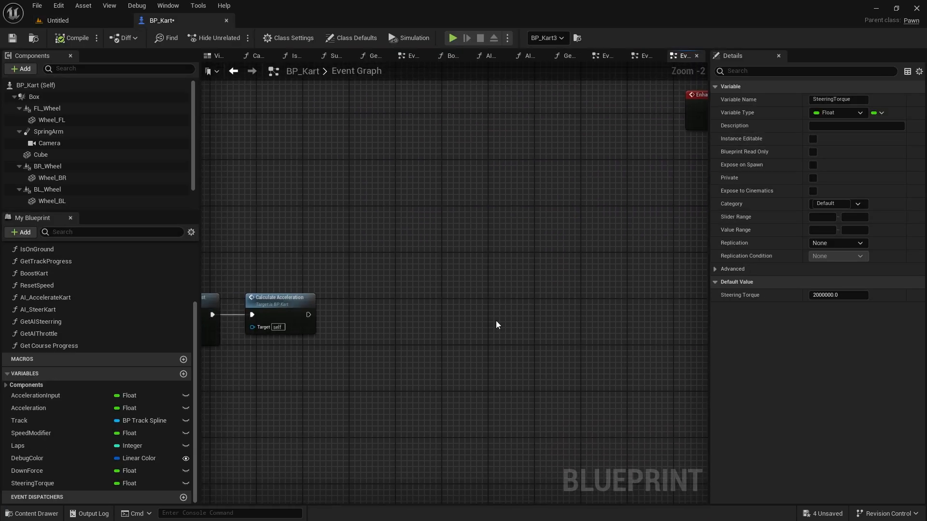
- Double Acceleration Input with a Multiply (B=2.0) in AI Steer Kart and IA_Steer, then compile
left_click(525, 56)
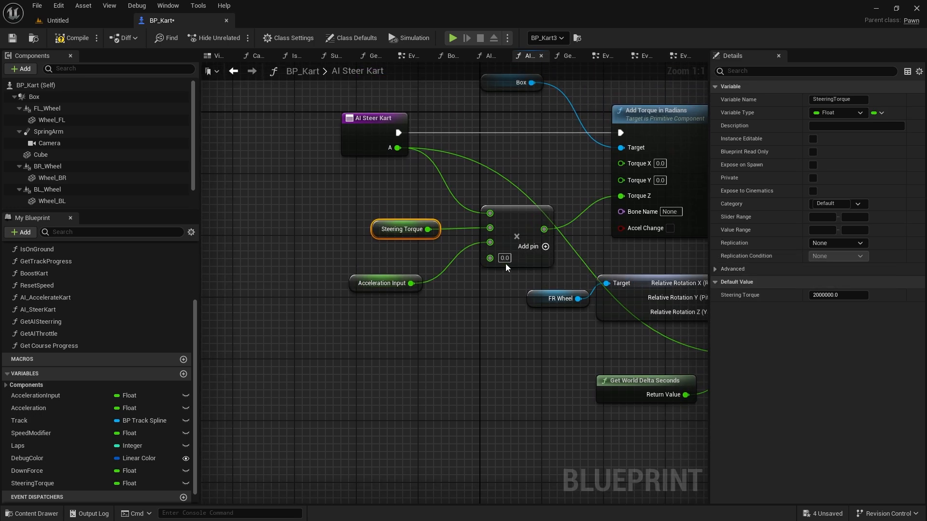
mouse_move(539, 257)
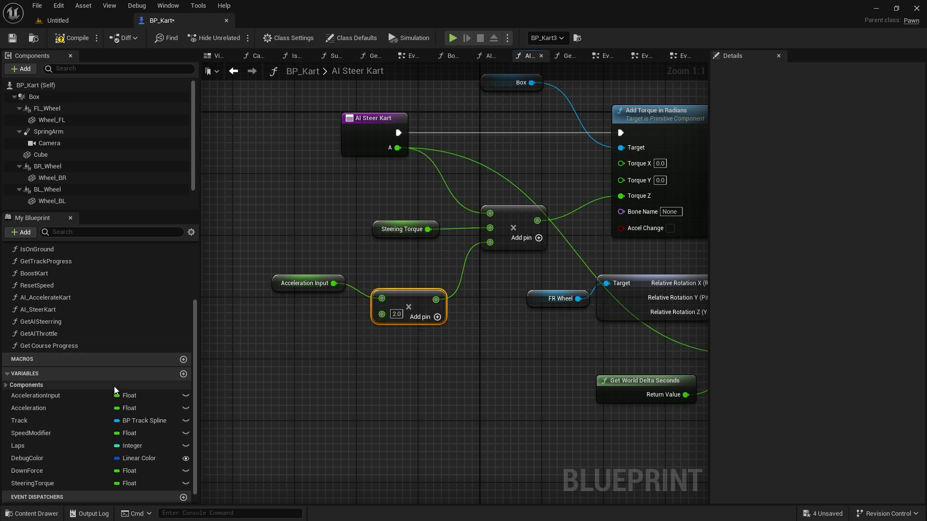
left_click(681, 55)
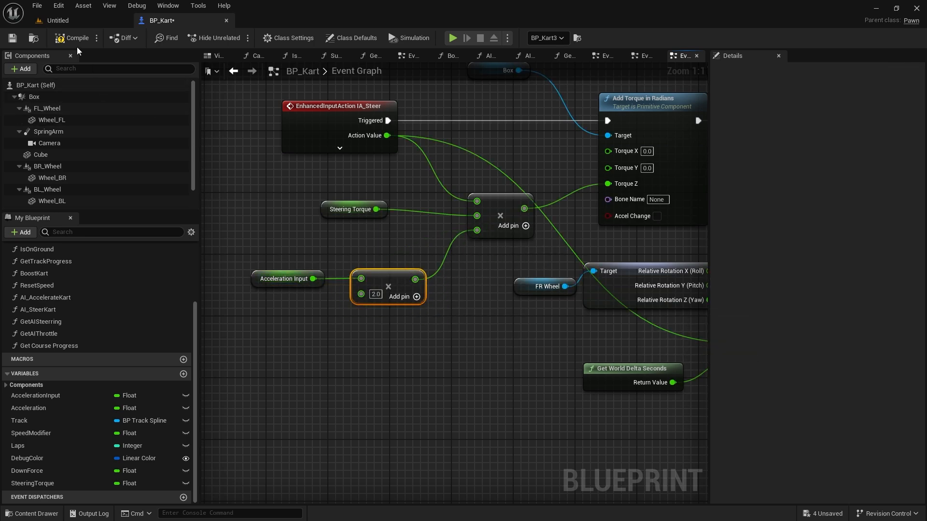
left_click(55, 20)
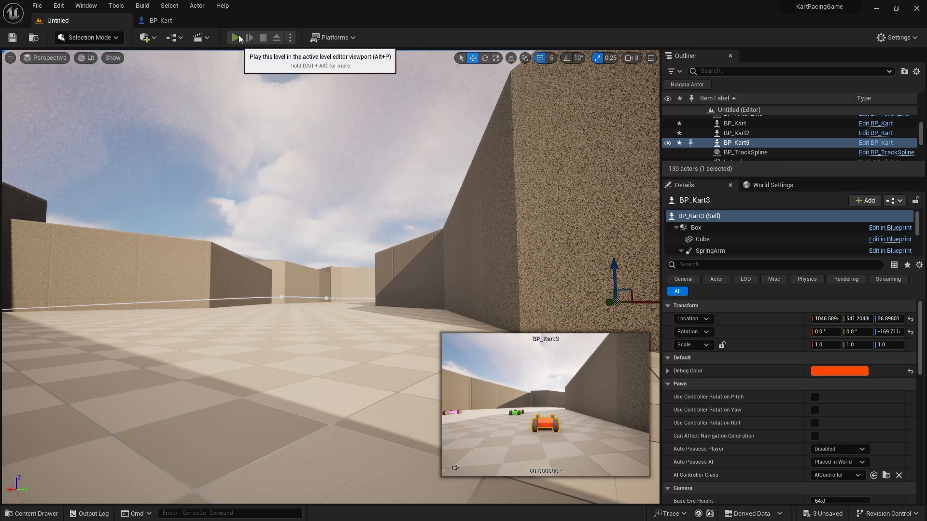
- Run a Play-in-Editor test race with the doubled acceleration steering
left_click(235, 38)
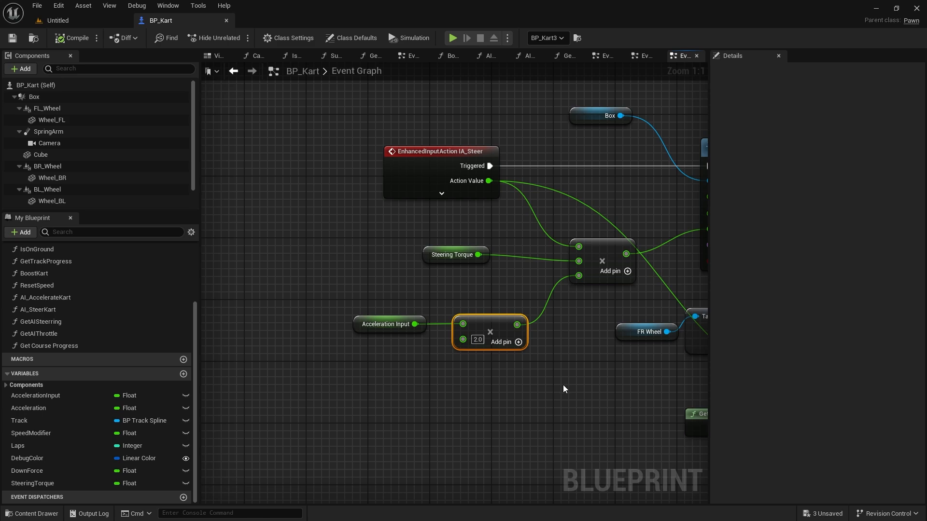
mouse_move(552, 365)
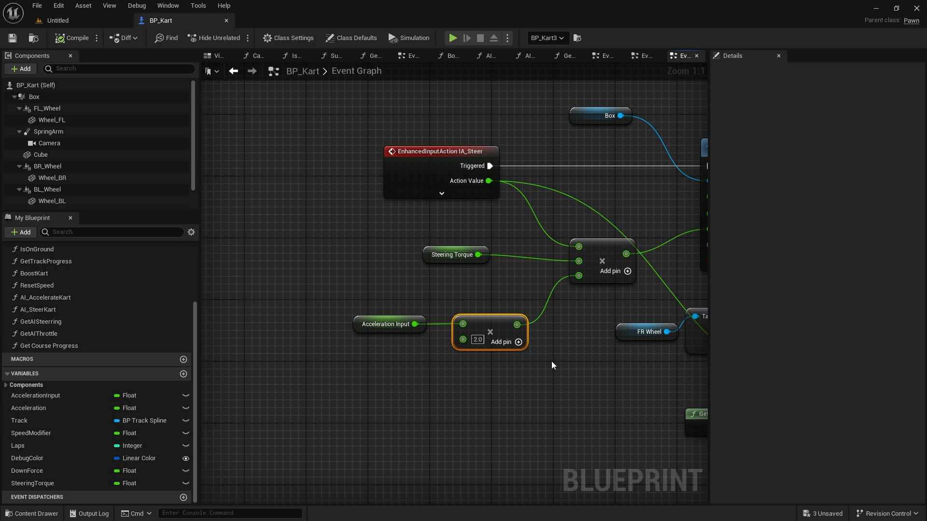
mouse_move(462, 342)
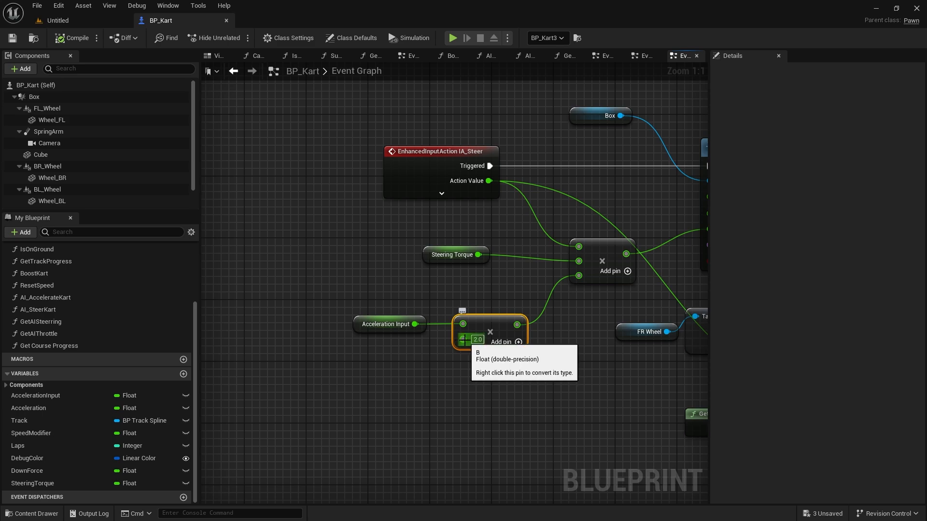
mouse_move(454, 341)
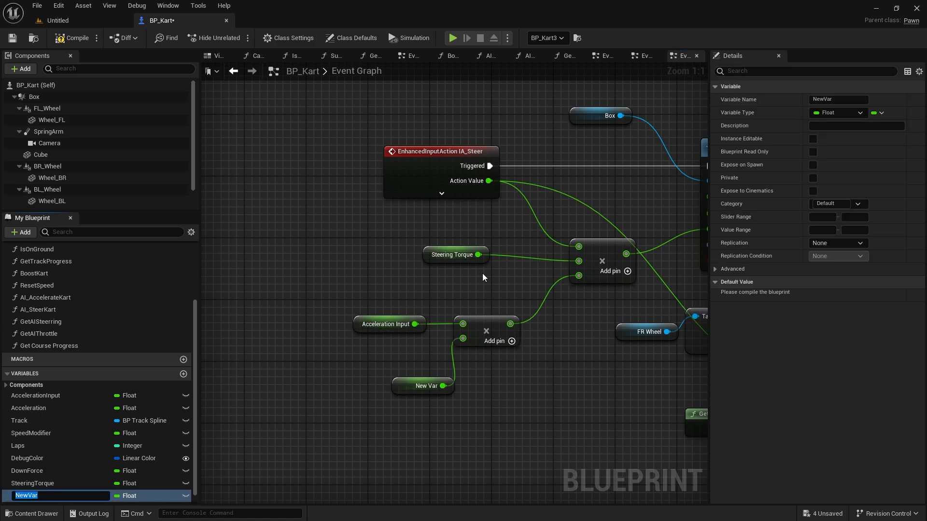
- Name the promoted 2.0 multiplier SteeringMultiplier and move on to Calculate Acceleration
type("SteeringMultiplier")
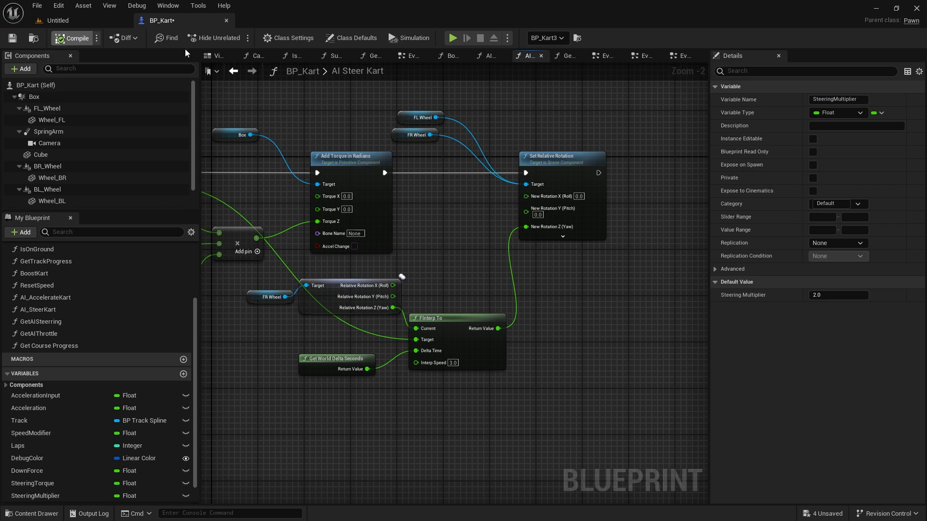
left_click(682, 55)
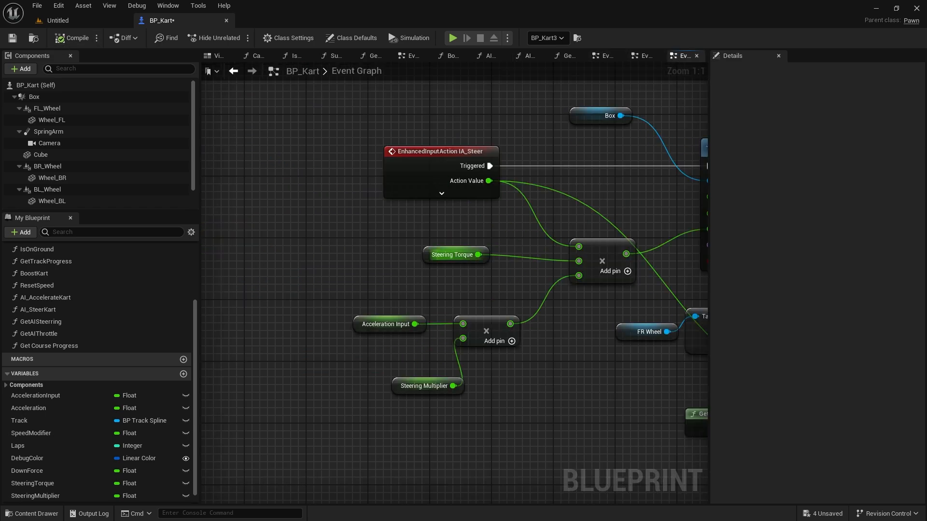
left_click(254, 56)
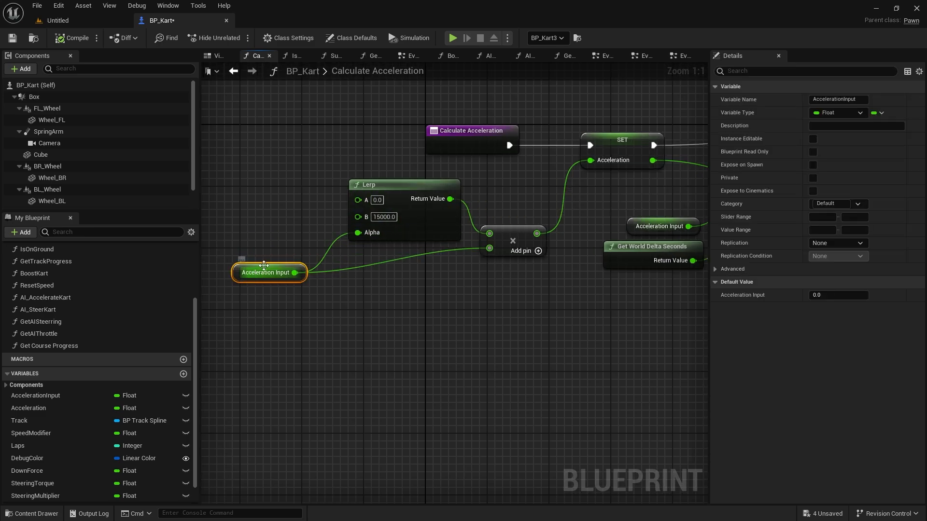
mouse_move(436, 265)
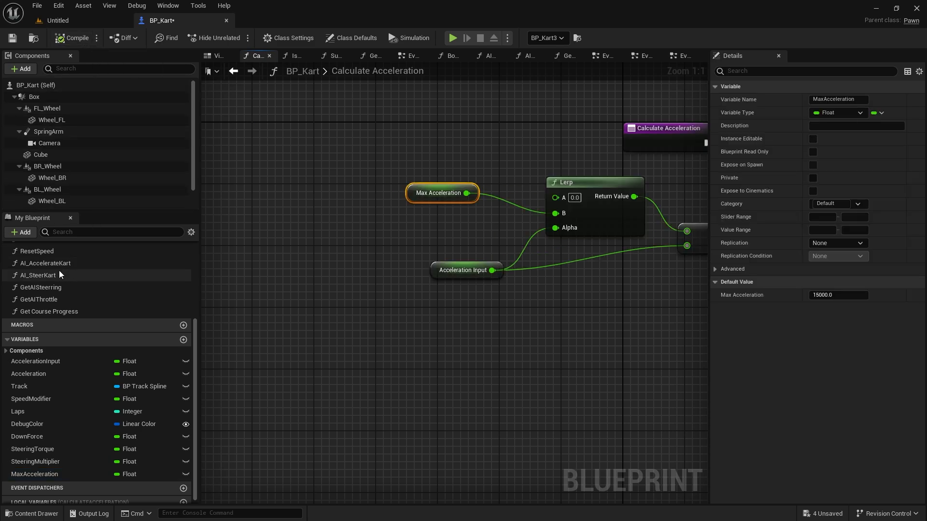
- Promote the Lerp B pin to a MaxAcceleration variable defaulting to 15000
left_click(33, 97)
type("20")
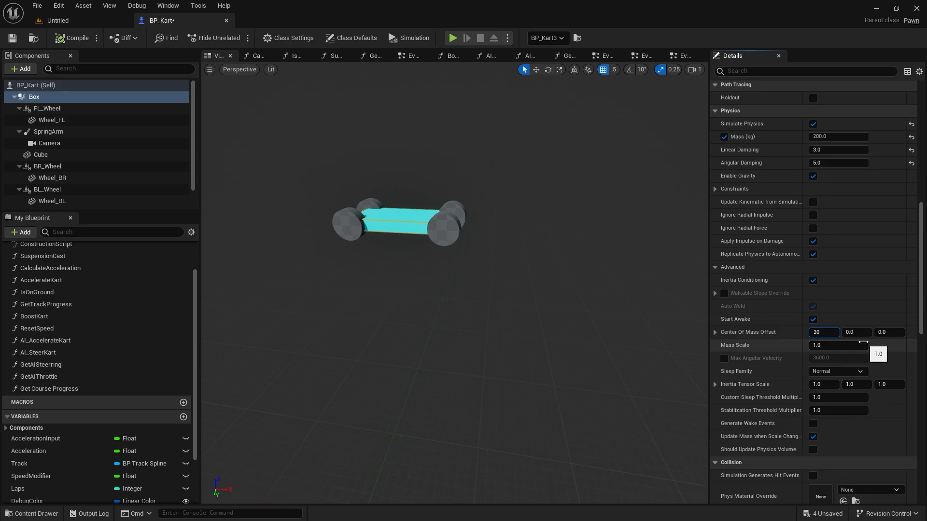
- Apply Center Of Mass Offset X = 20 on the Box and run a quick test race
left_click(452, 37)
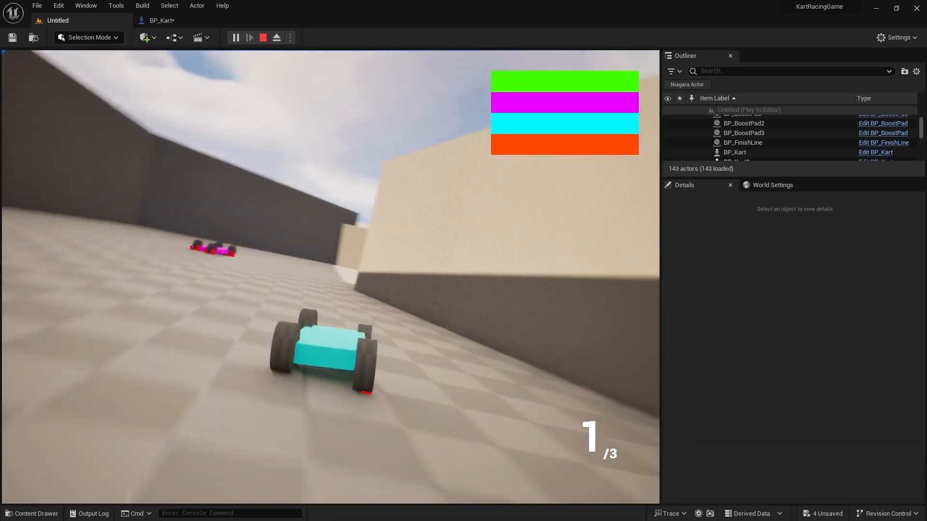
left_click(262, 38)
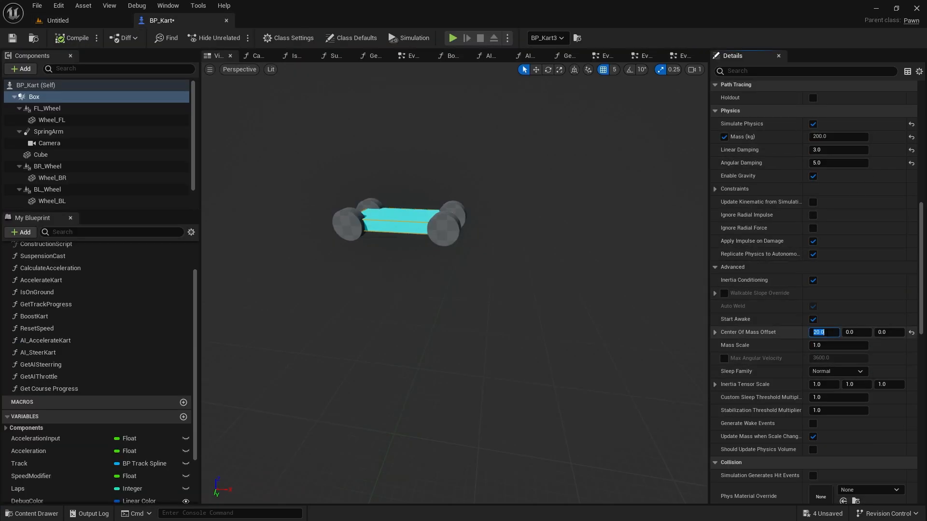
- Launch another Play-in-Editor race to check handling with the new center of mass
left_click(451, 37)
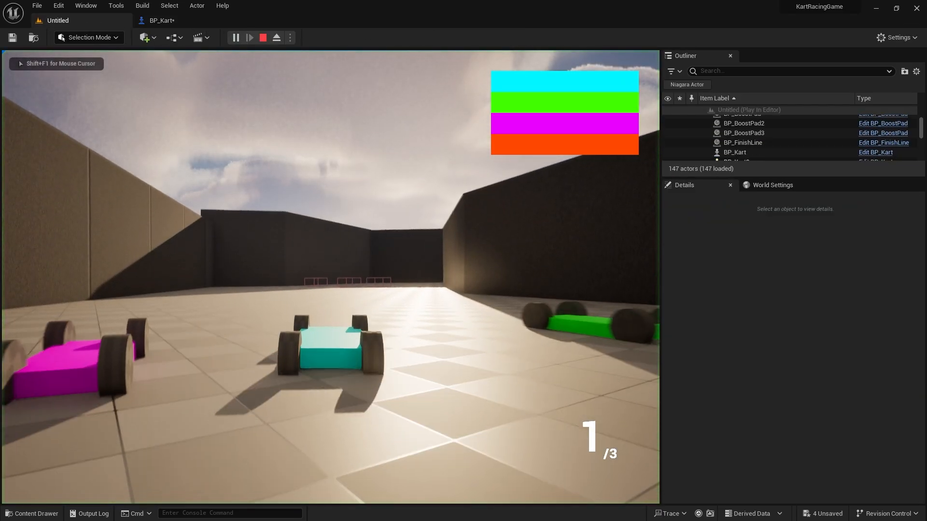